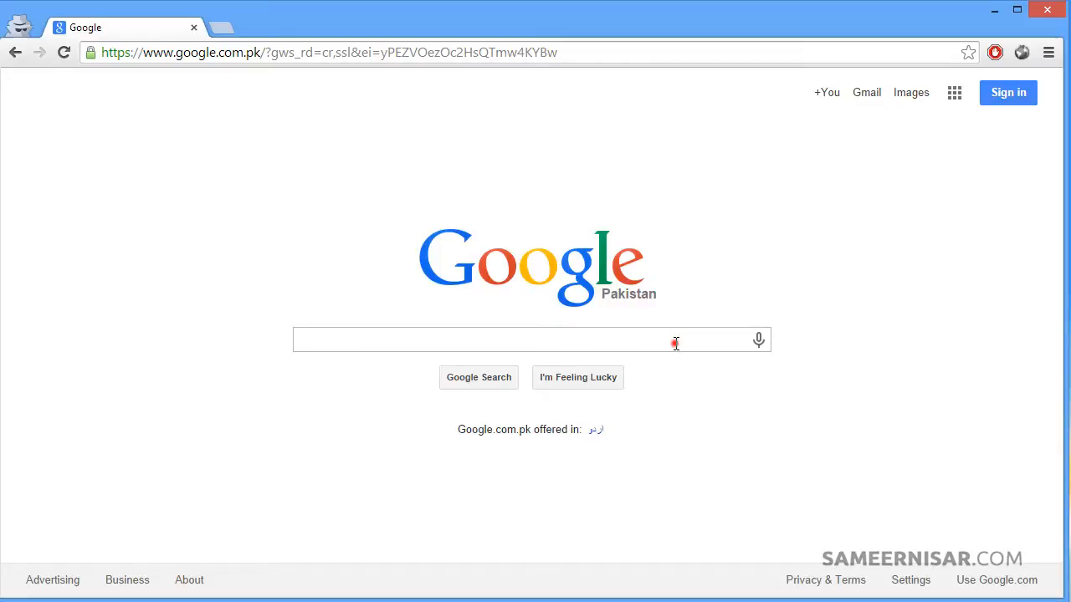
Search Google for 'filez', visit the FileZilla homepage, then start a new search for 'flashf'
text(filezilla)
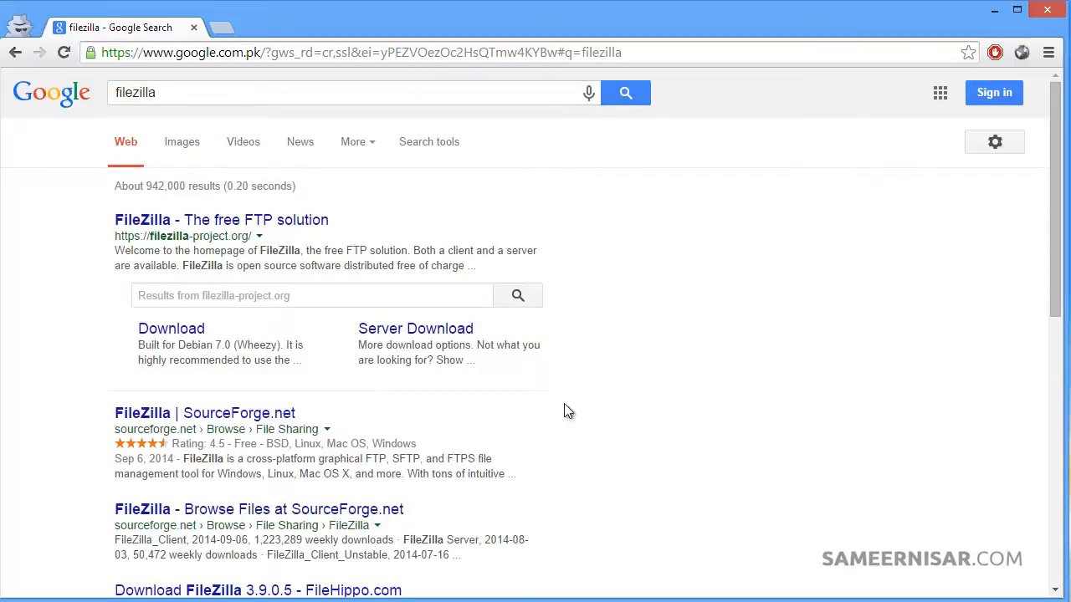
click(221, 219)
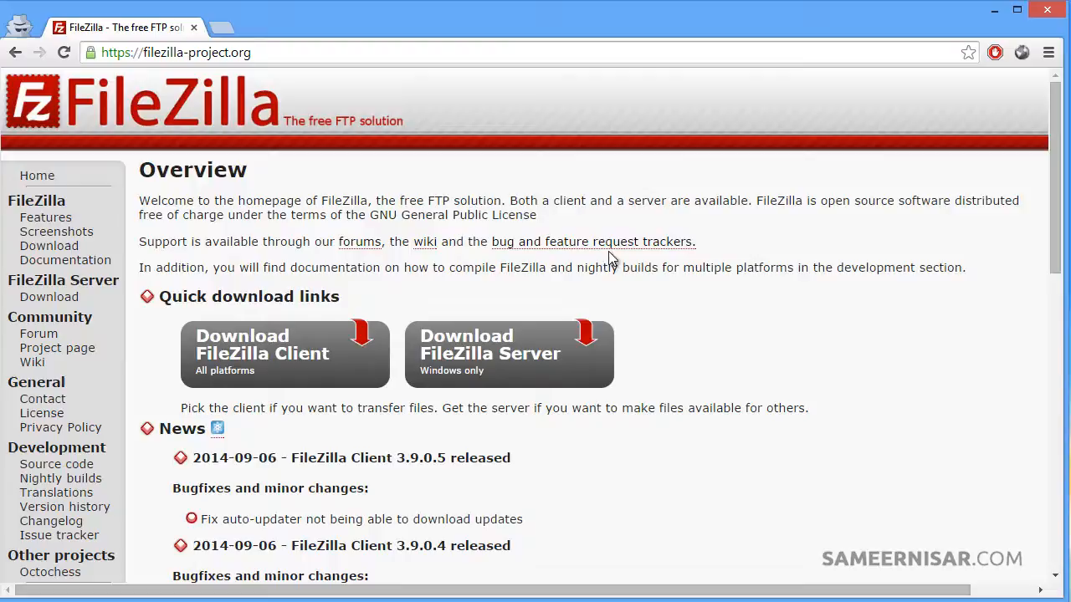
mouse_move(388, 294)
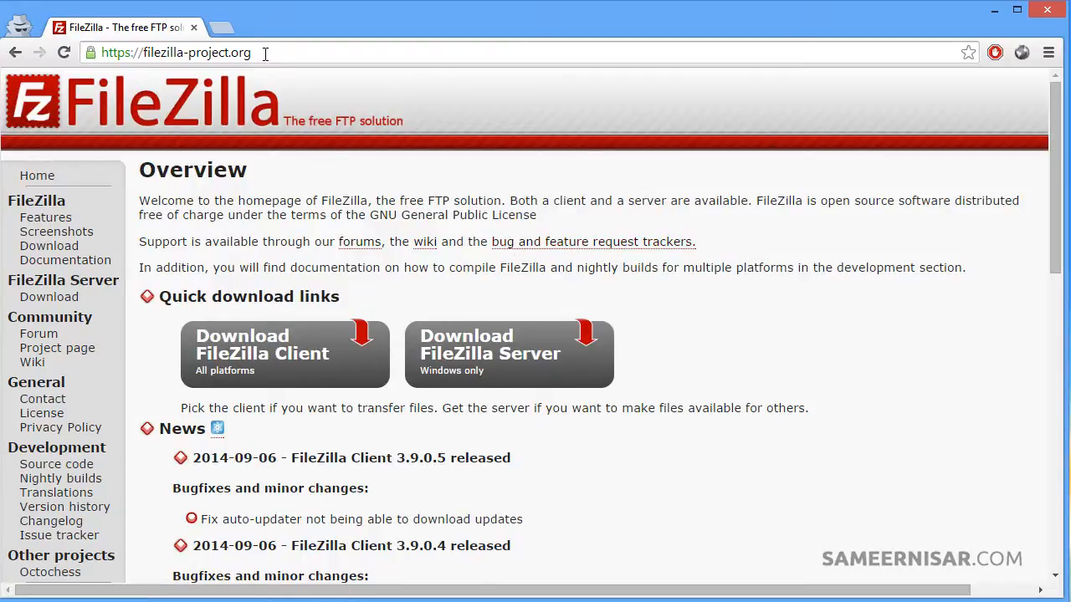
click(175, 52)
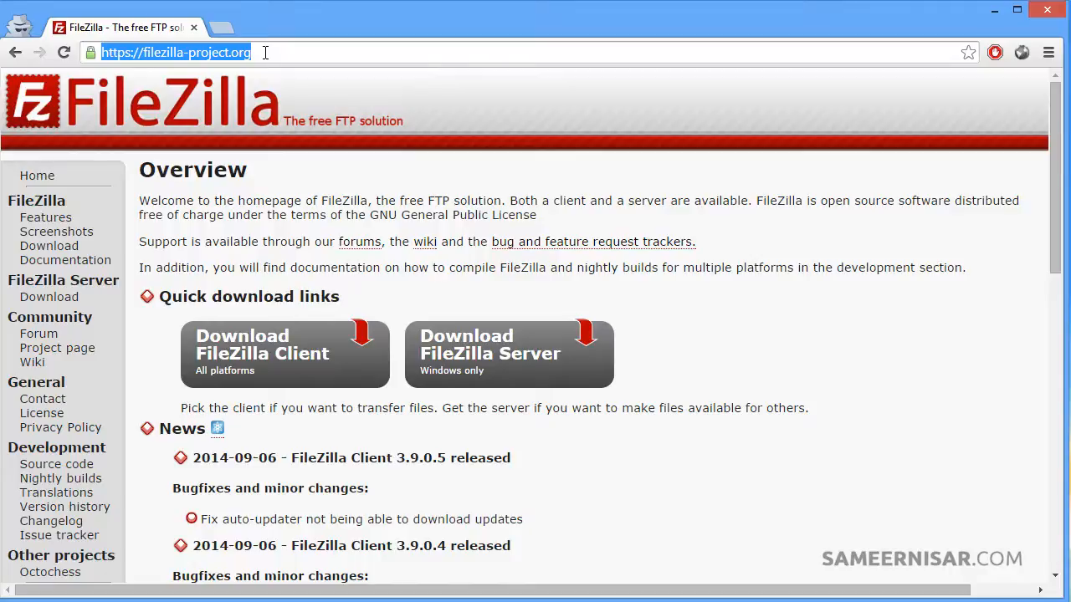
text(flashfxp&oq=flashfxp&aqs=chrome..69i57.2593j0j4&sourceid=chrome&es_sm=93&ie=UTF-8)
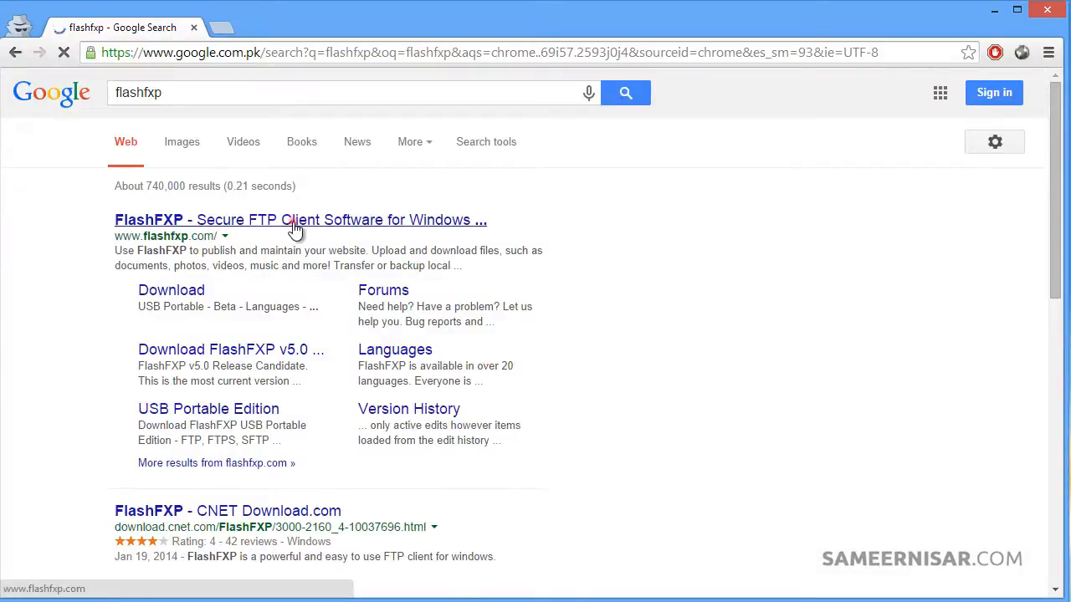
Visit the FlashFXP website from the results, skim its features page, then close it
click(301, 220)
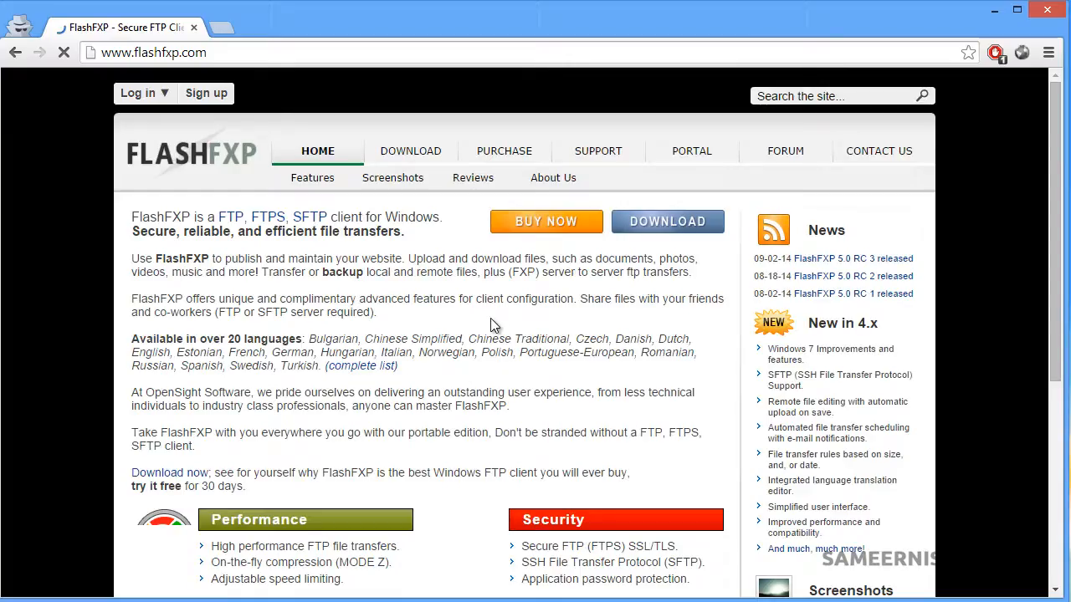
scroll(down, 3)
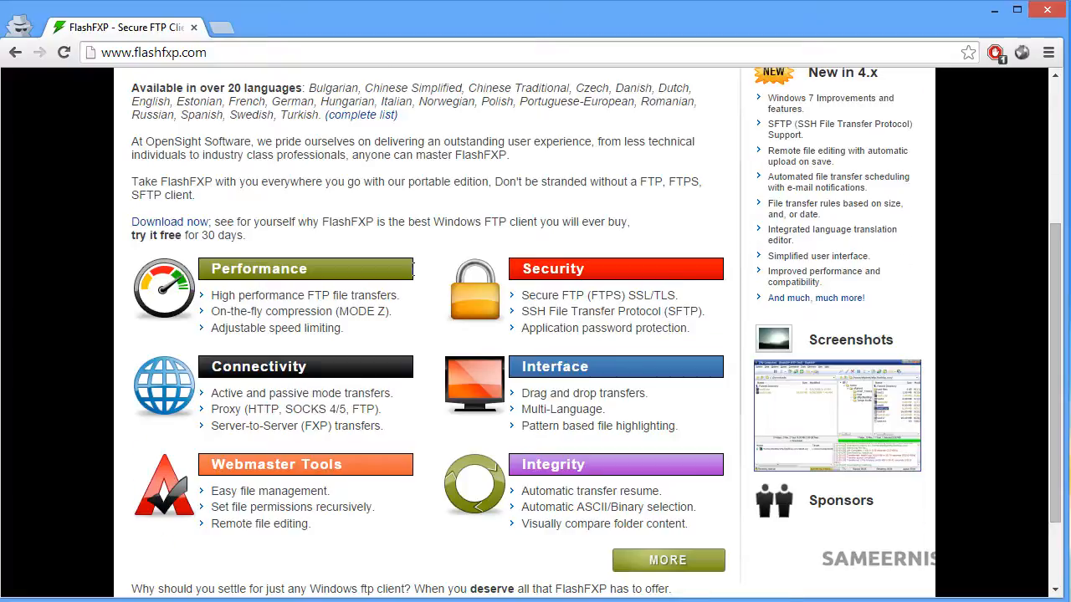
scroll(up, 3)
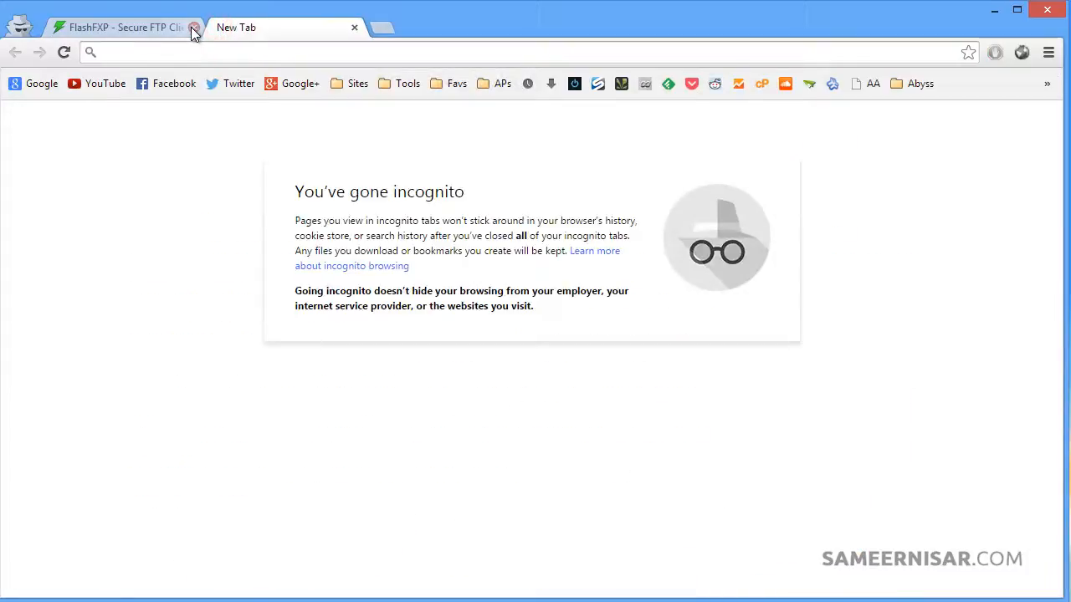
click(118, 26)
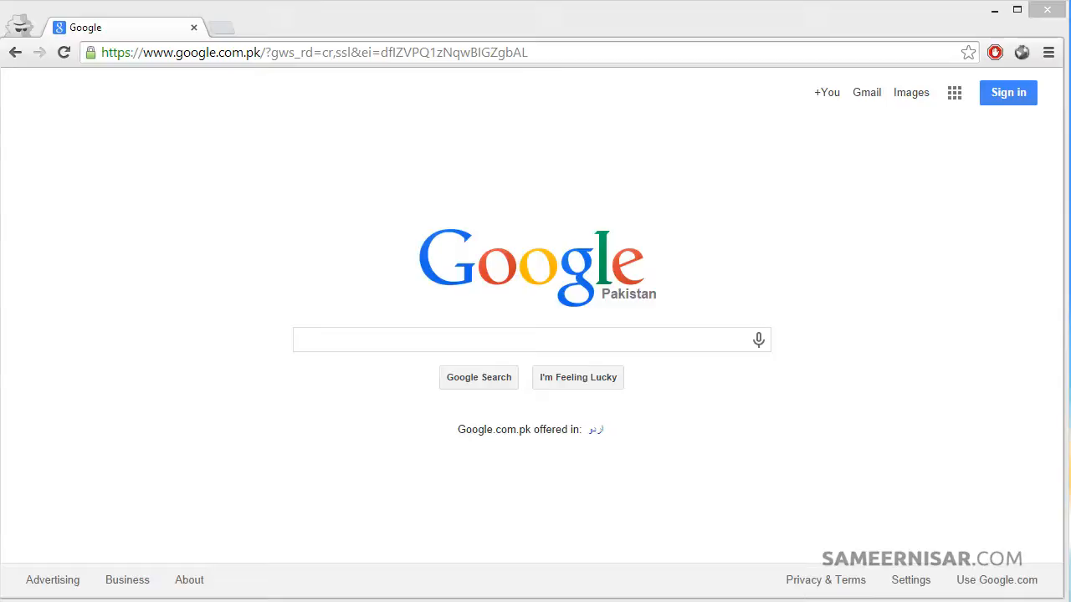
mouse_move(1014, 130)
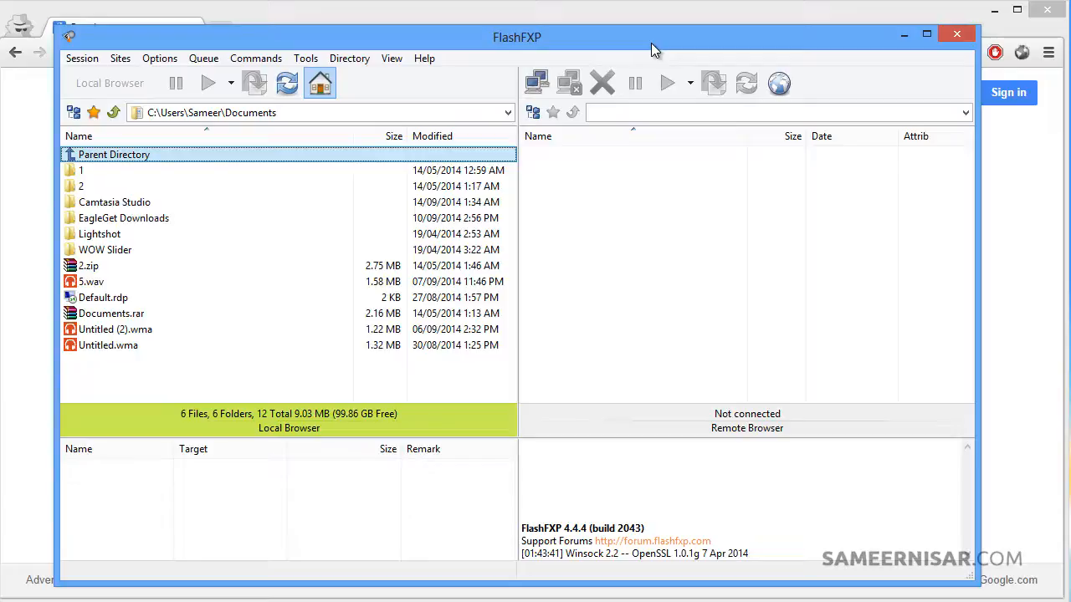
mouse_move(617, 214)
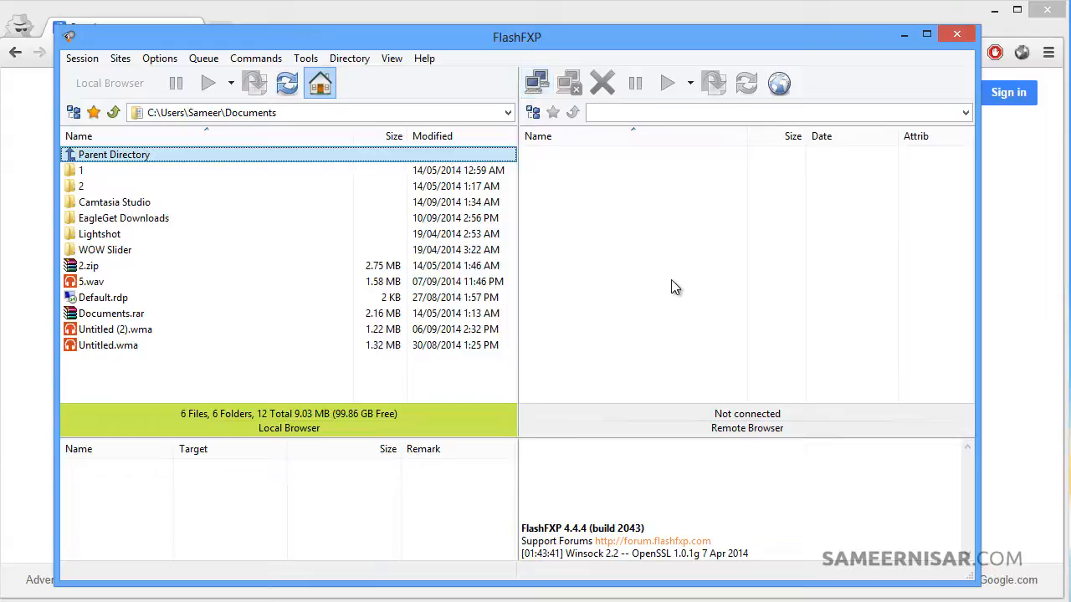
Bring up the Quick Connect dialog from the remote pane's Connect menu
click(536, 82)
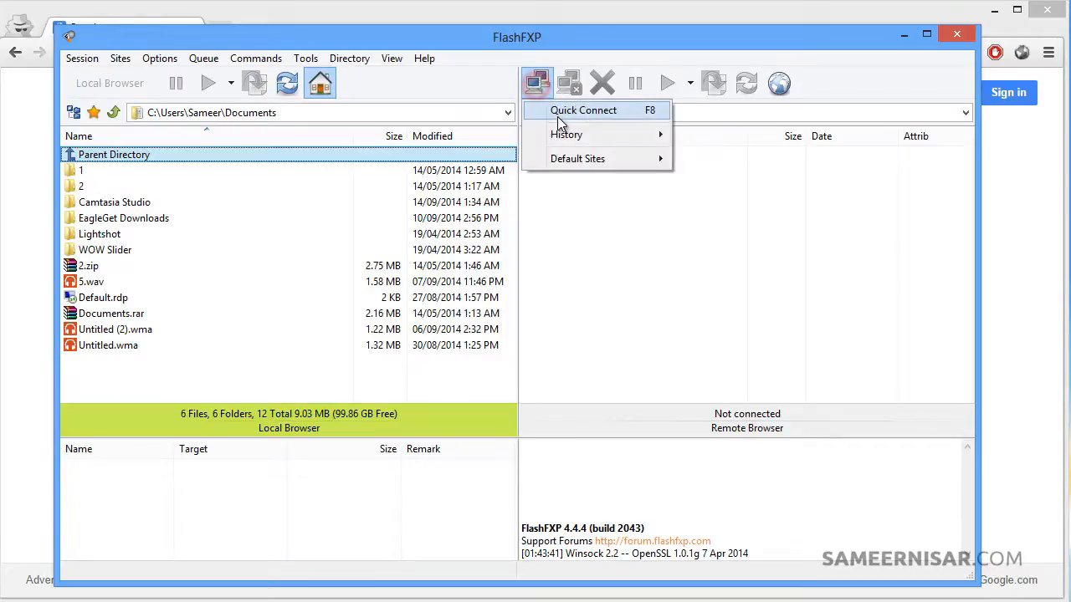
click(583, 110)
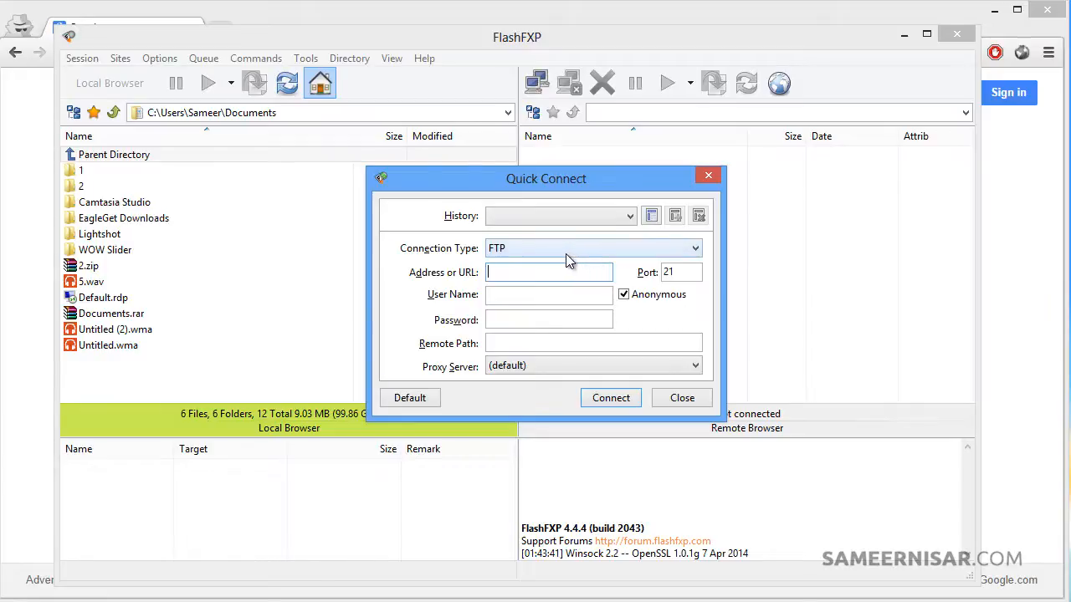
Connect via SFTP over SSH to 104.131.54.217 as user root with the password
click(693, 247)
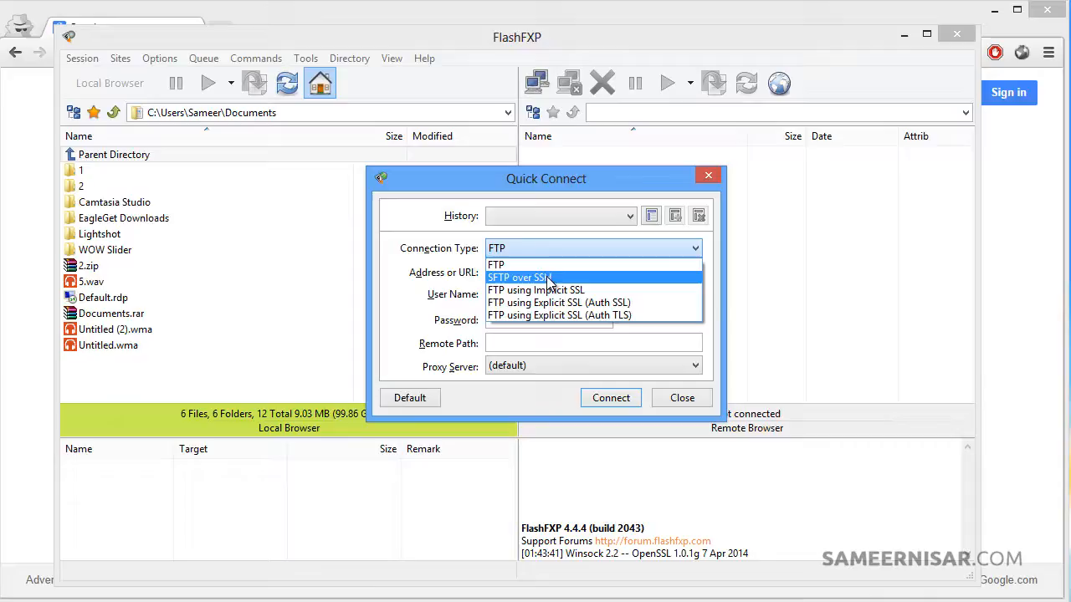
click(519, 278)
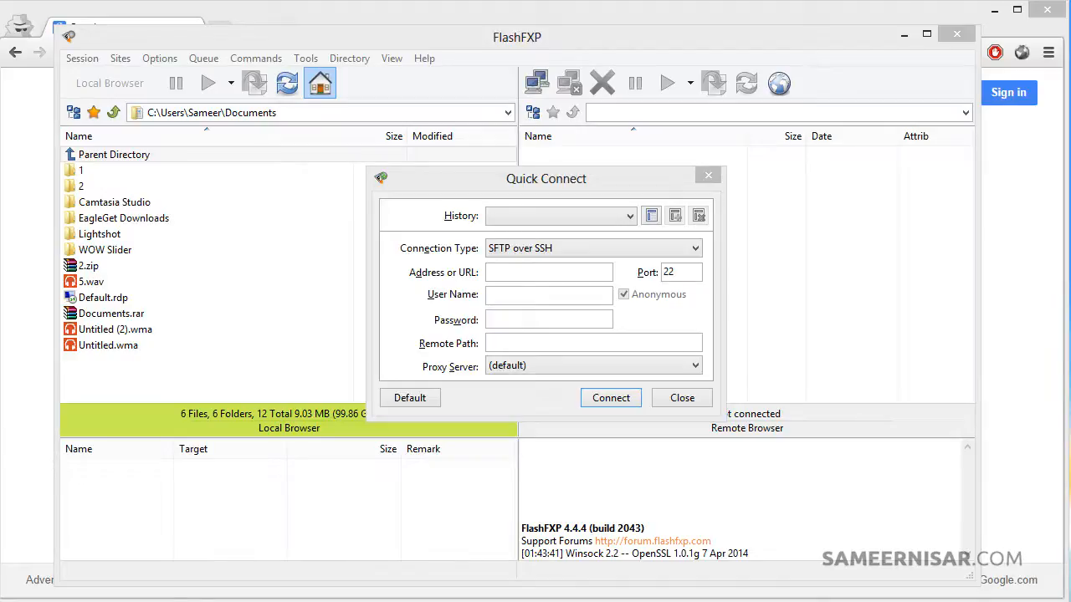
text(104.131.54.217)
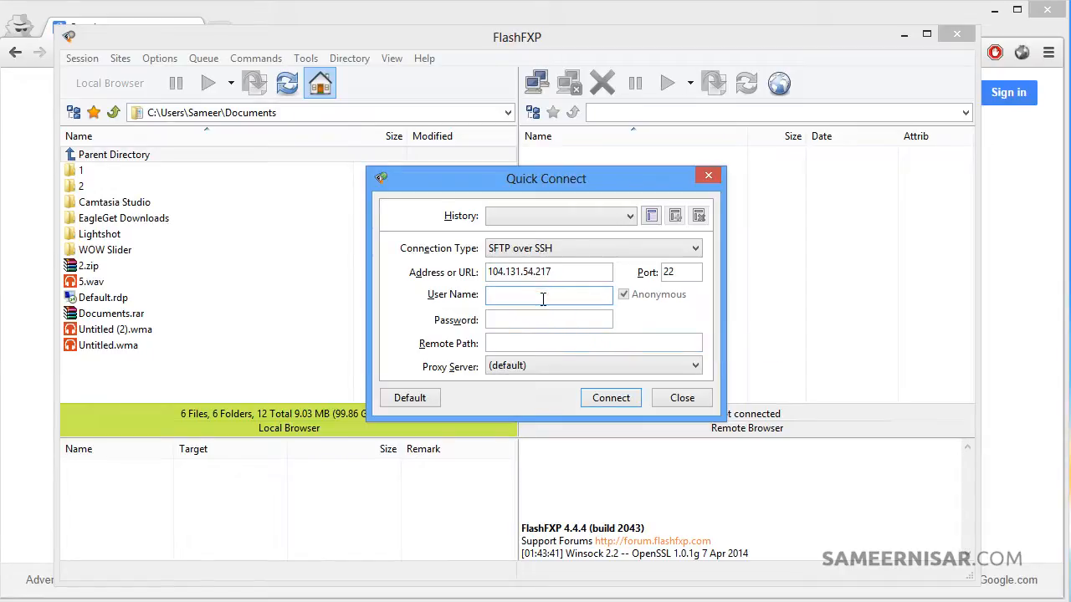
text(root)
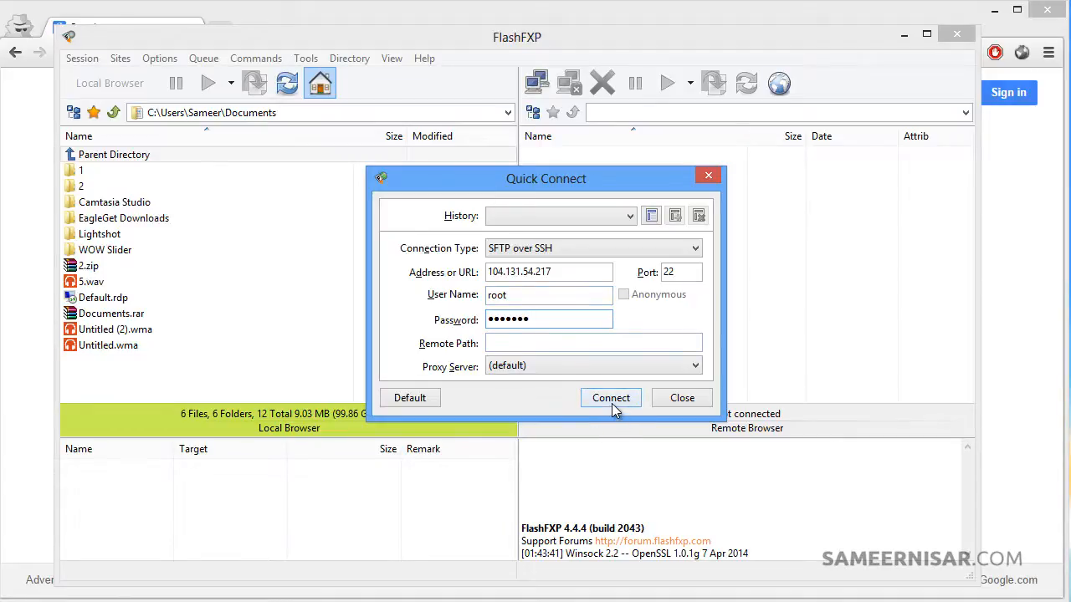
click(610, 399)
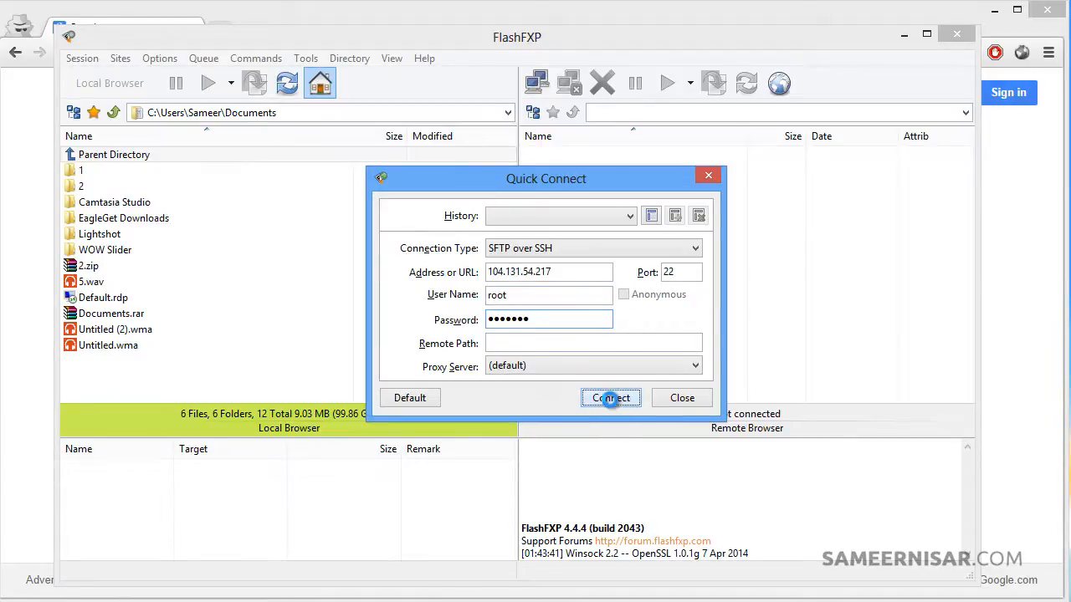
click(609, 398)
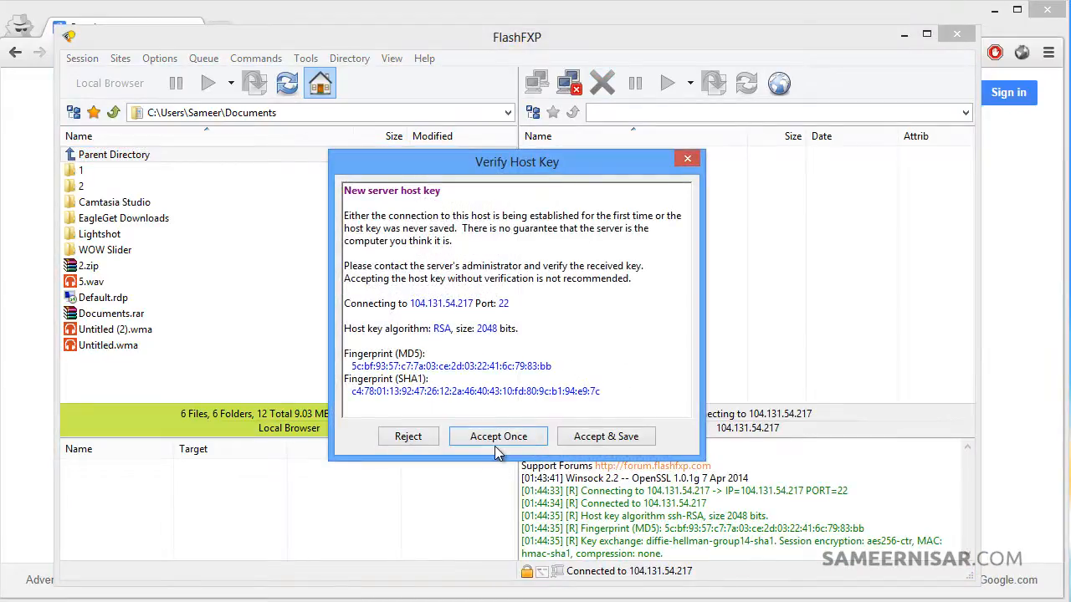
Accept the server's host key once so the /root/ folder gets listed
click(498, 435)
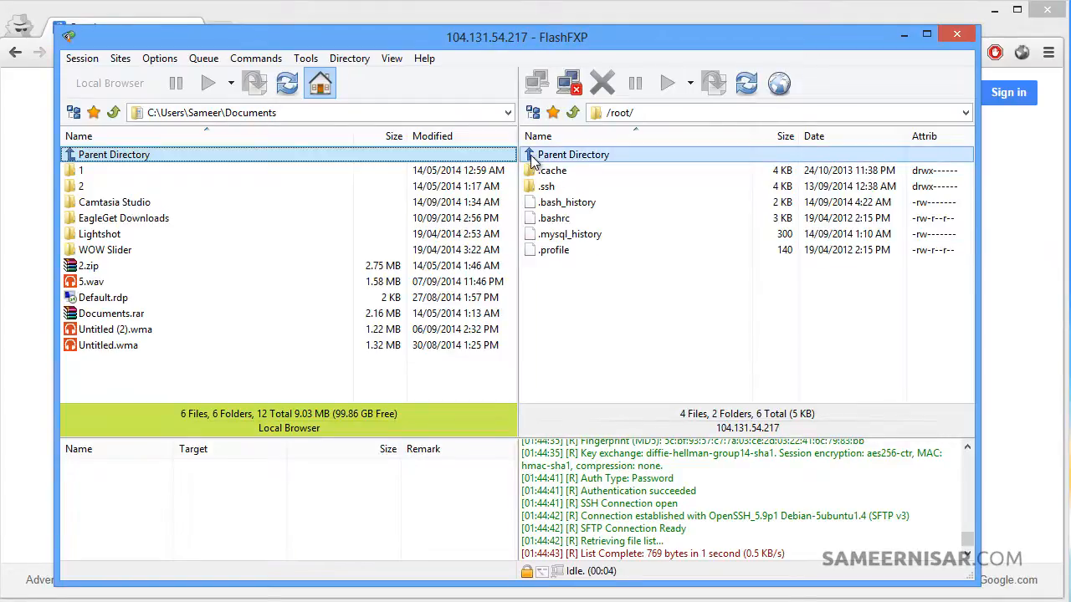
Navigate the remote pane from /root/ up to the top level and into /var/www/
double_click(572, 154)
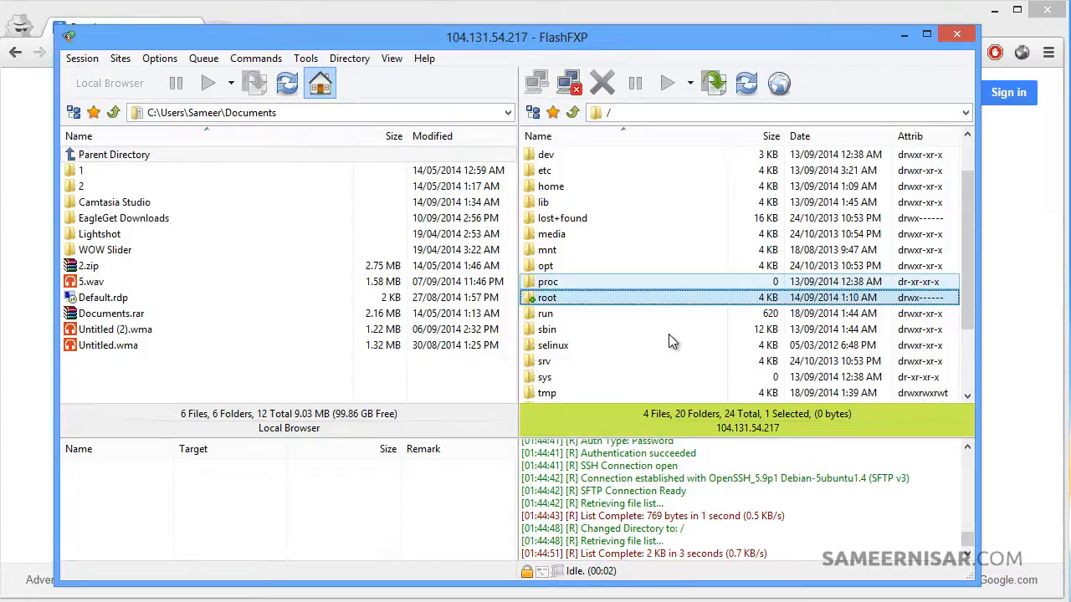
scroll(down, 3)
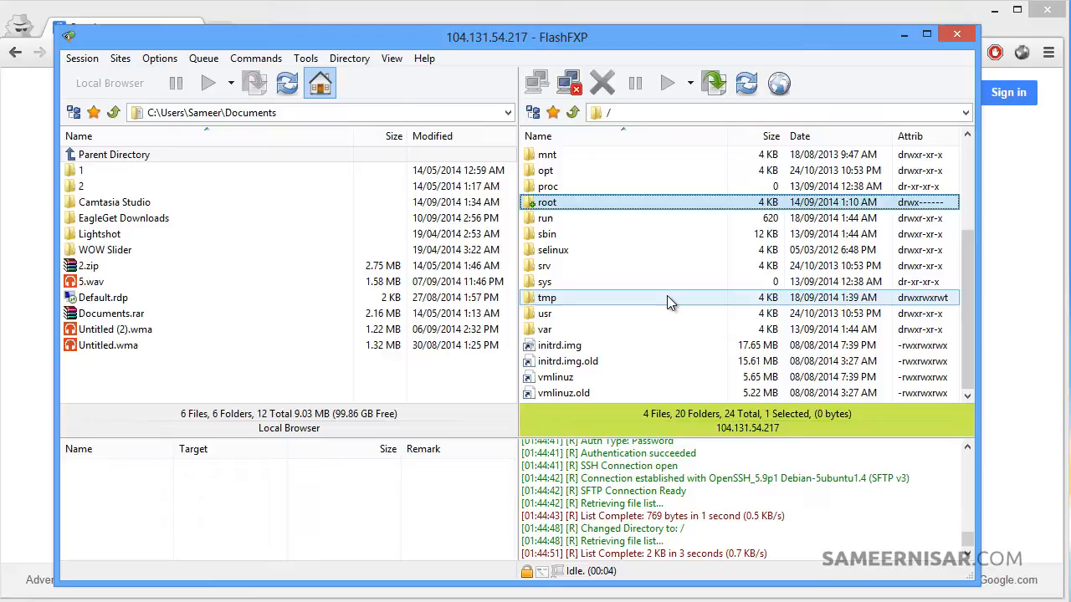
mouse_move(670, 282)
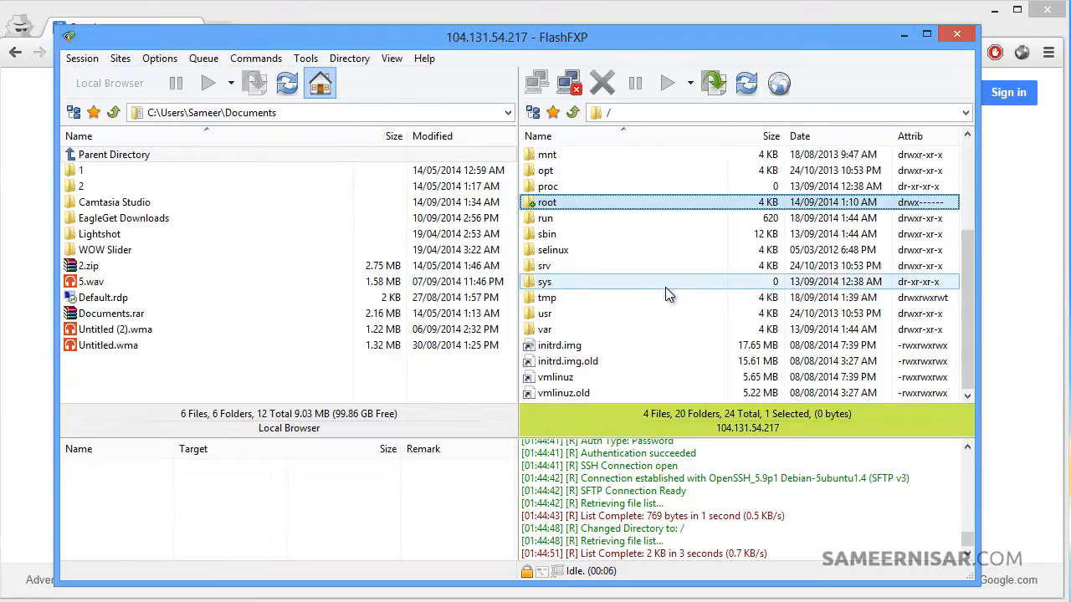
mouse_move(683, 235)
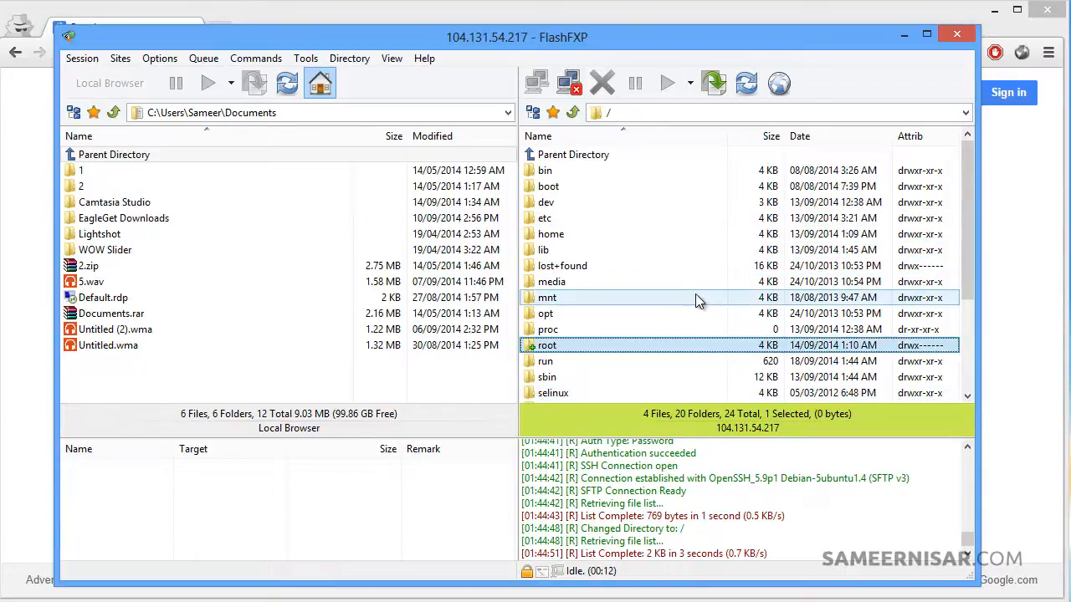
scroll(down, 3)
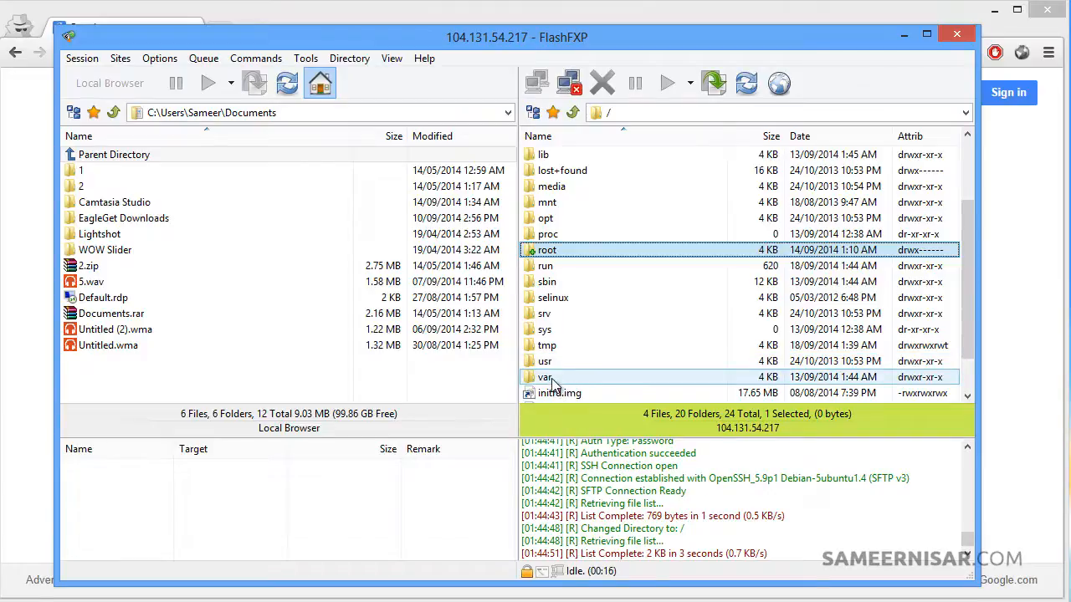
double_click(546, 376)
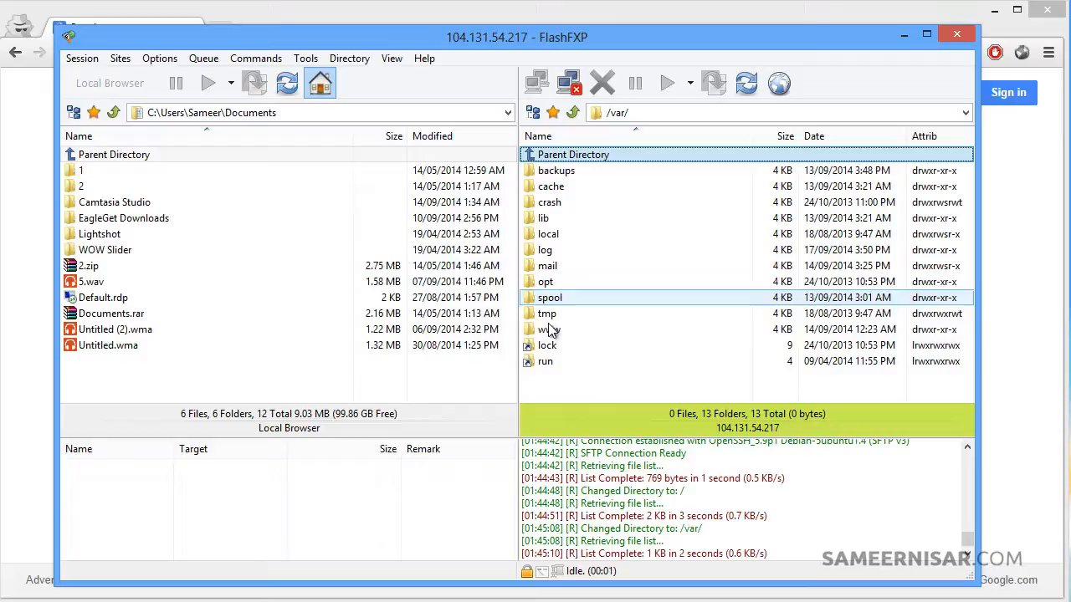
click(549, 328)
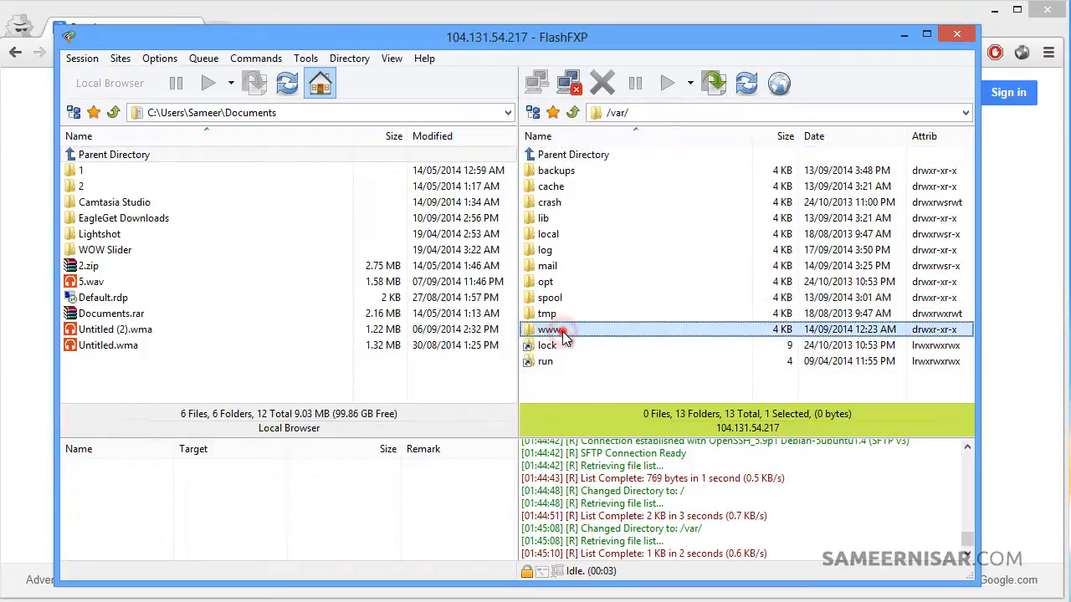
double_click(547, 328)
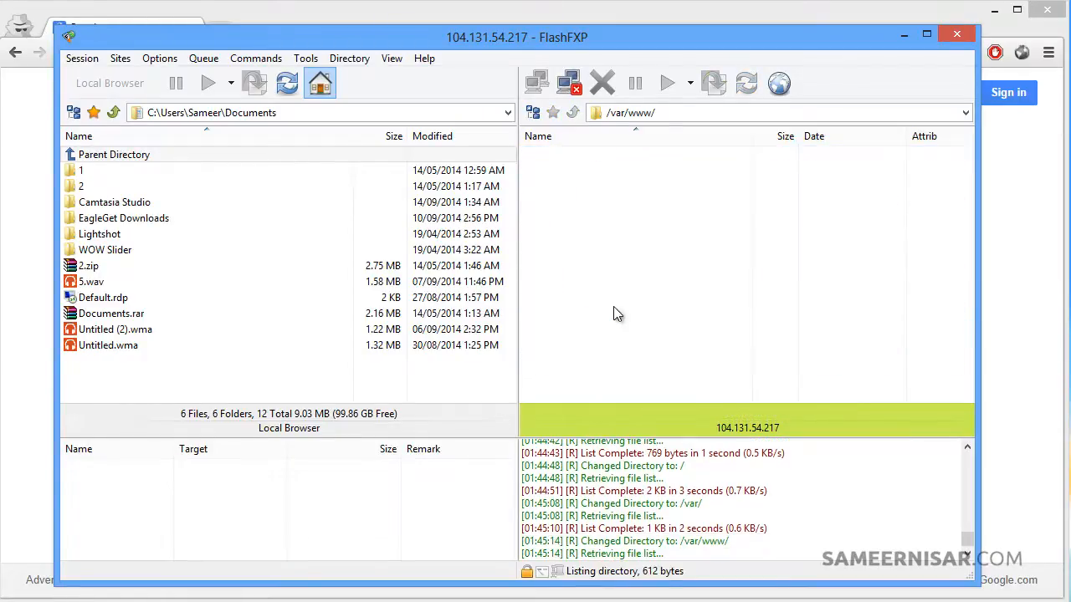
Enter bollywood5.com/public_html on the server and pick out readme.html among the WordPress files
click(746, 82)
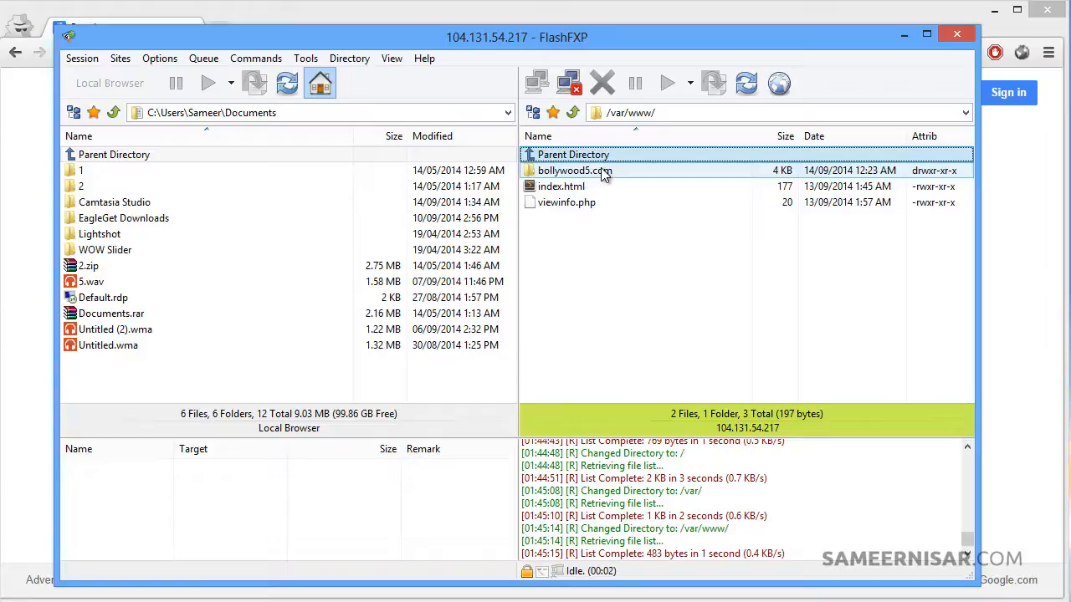
double_click(576, 171)
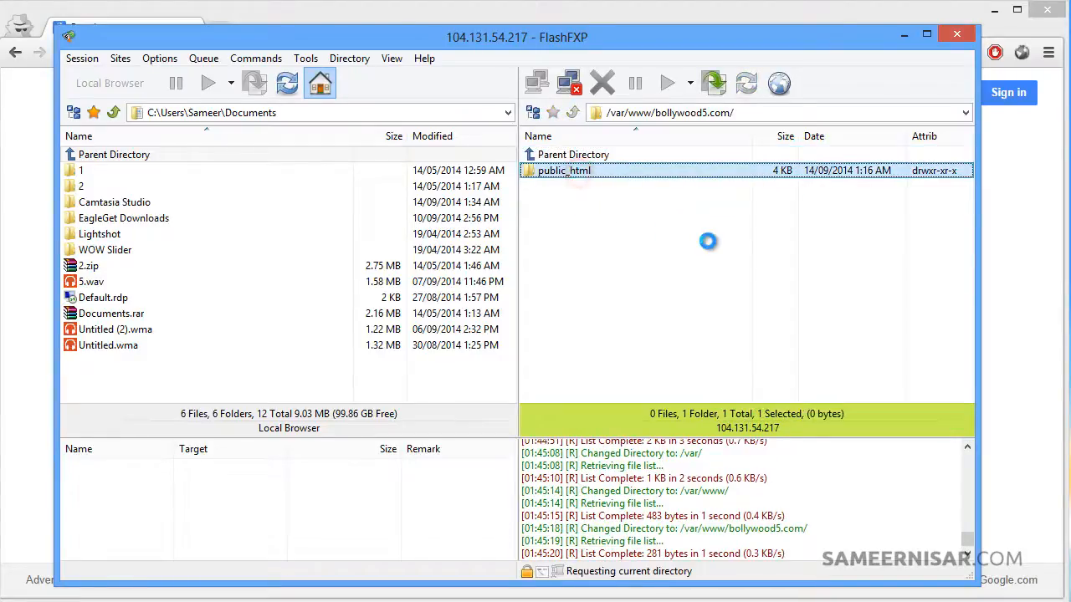
double_click(563, 170)
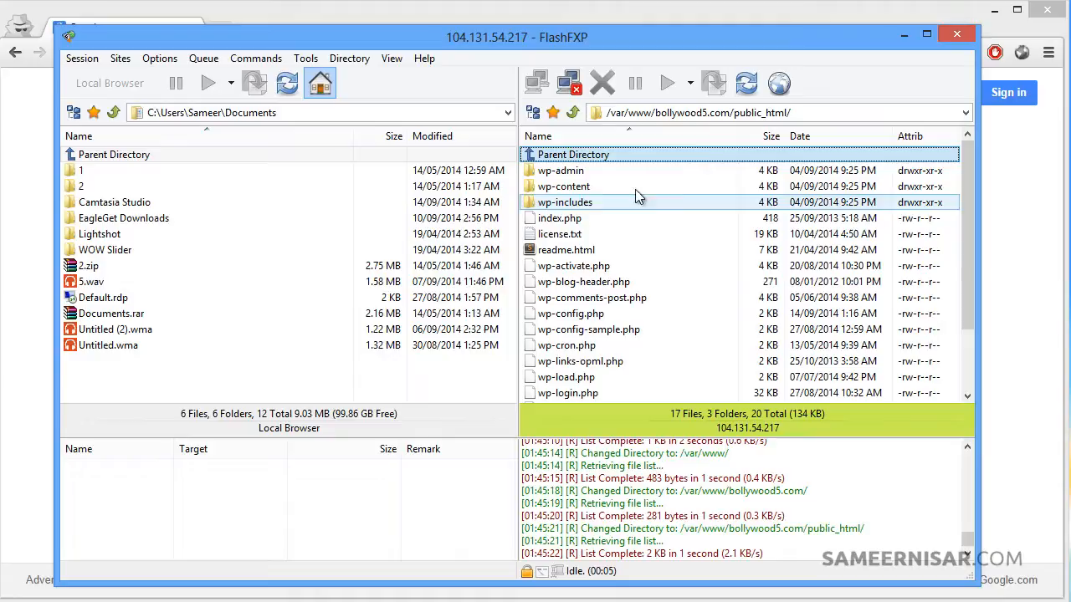
mouse_move(720, 137)
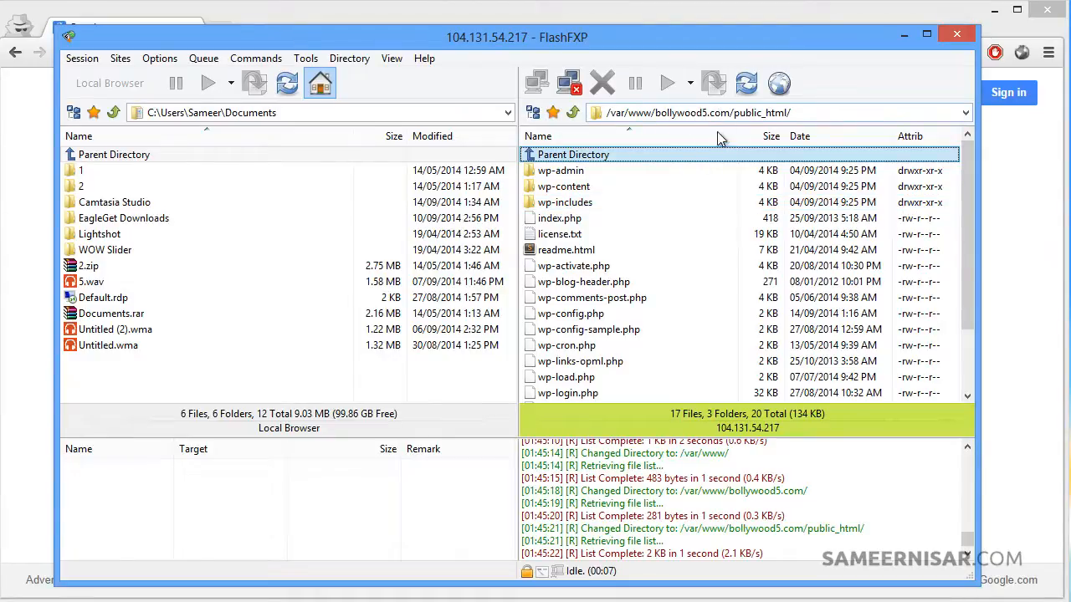
scroll(down, 3)
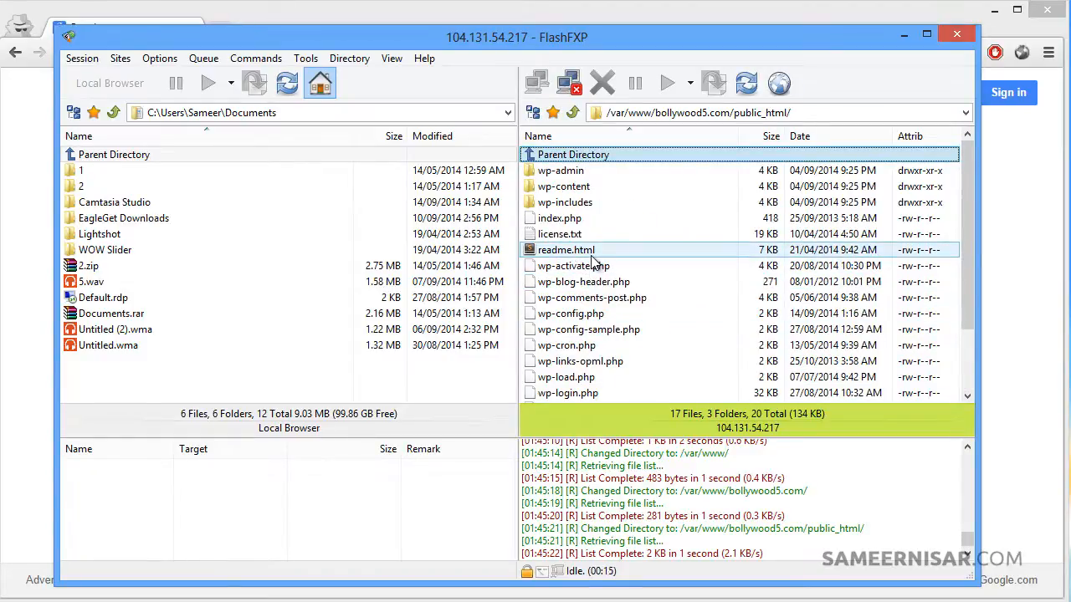
click(572, 265)
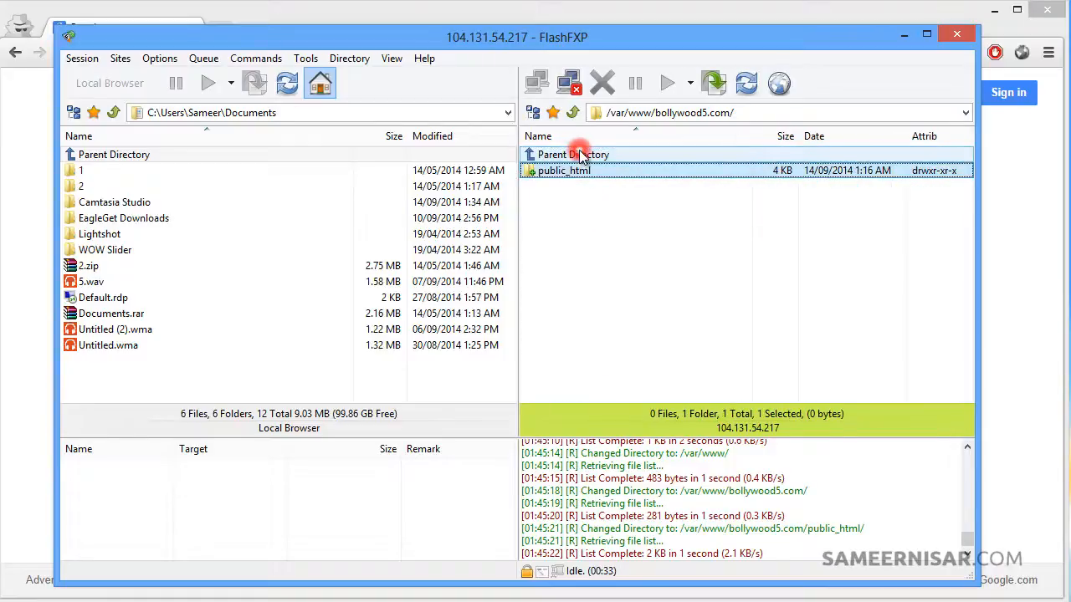
Go up one level in the remote pane to list /var/ again
double_click(572, 154)
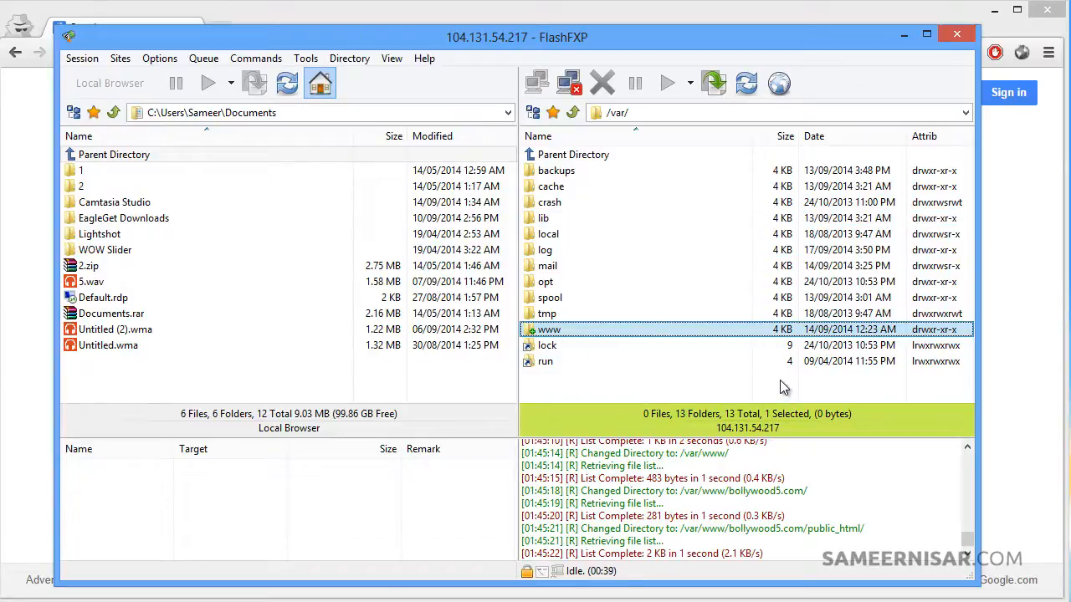
mouse_move(852, 468)
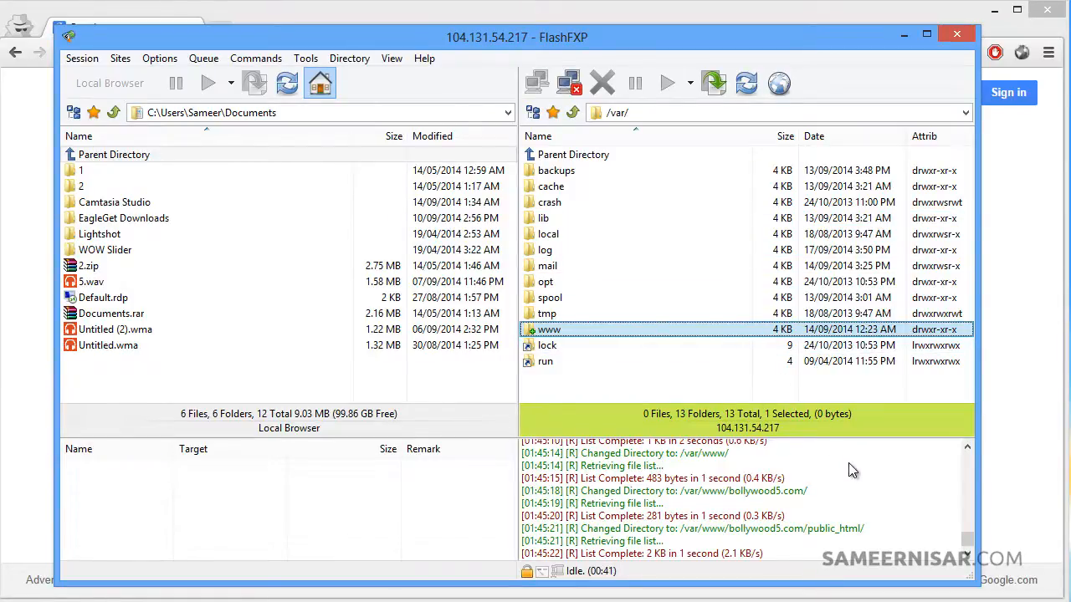